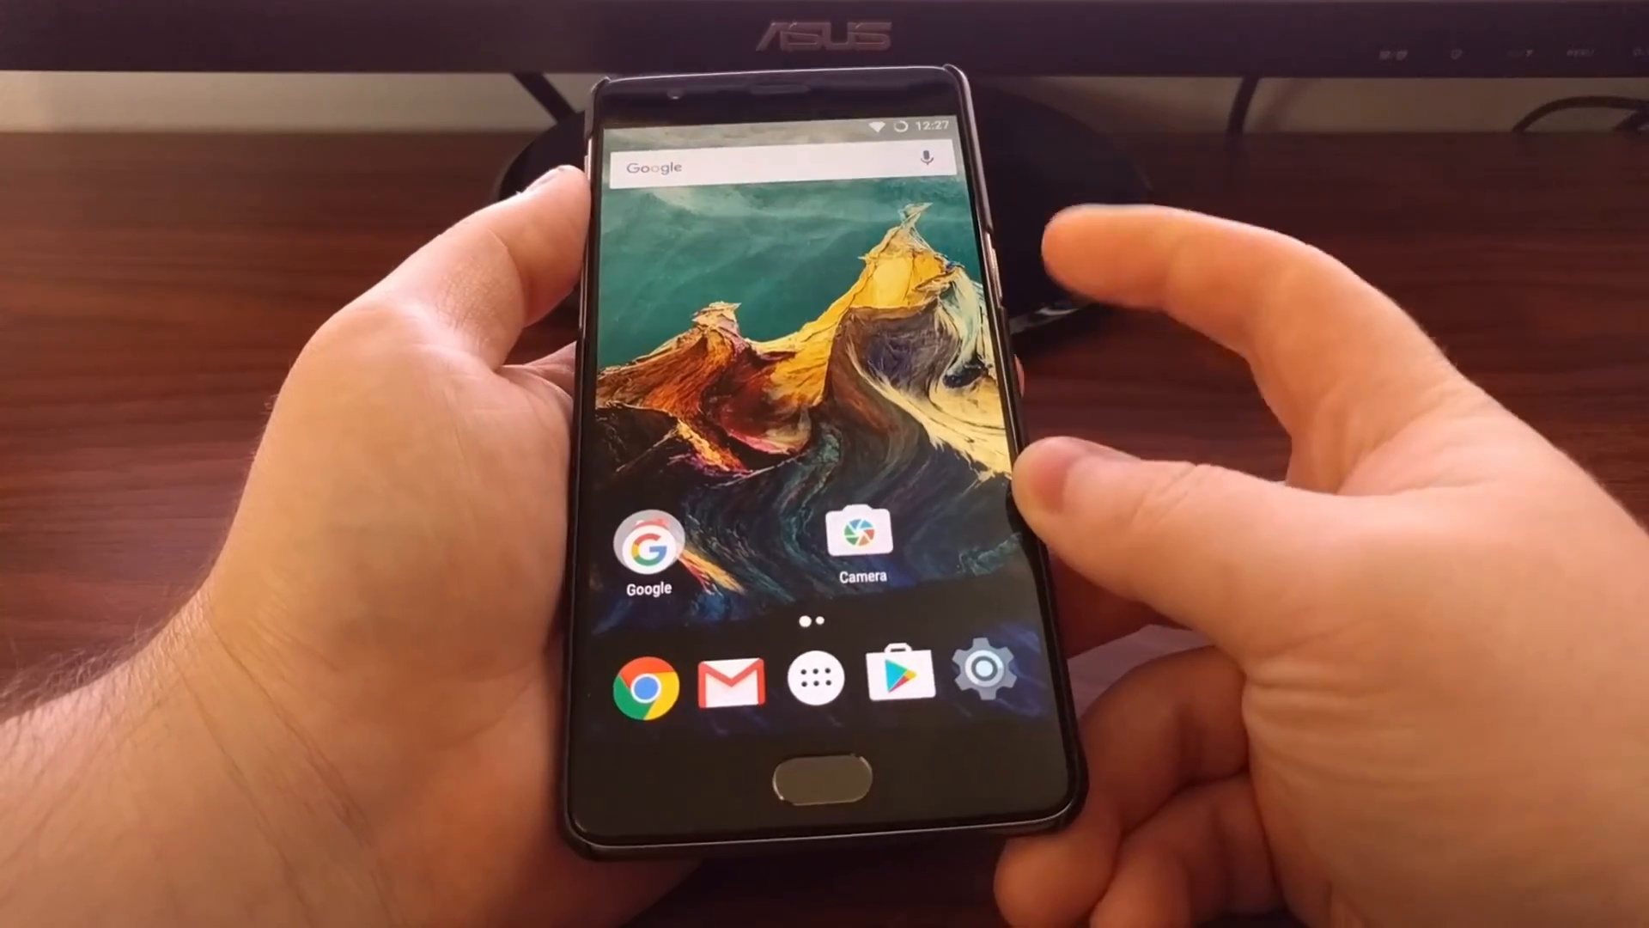
- Bring up the power menu with Reboot and Screenshot options
click(1015, 252)
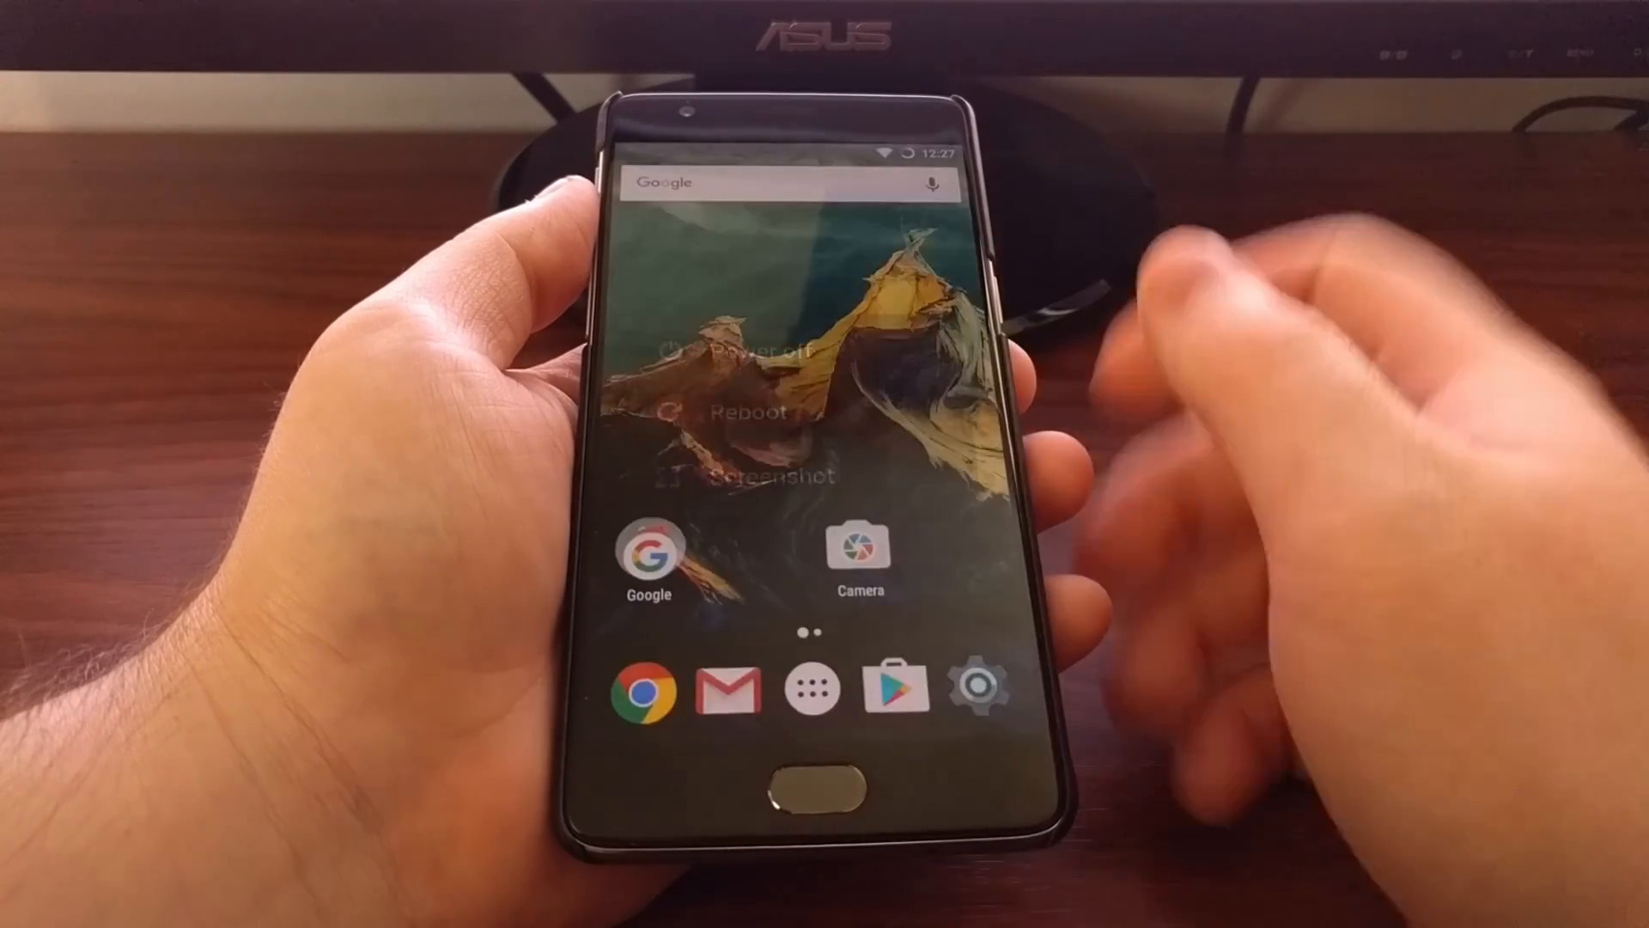
click(721, 347)
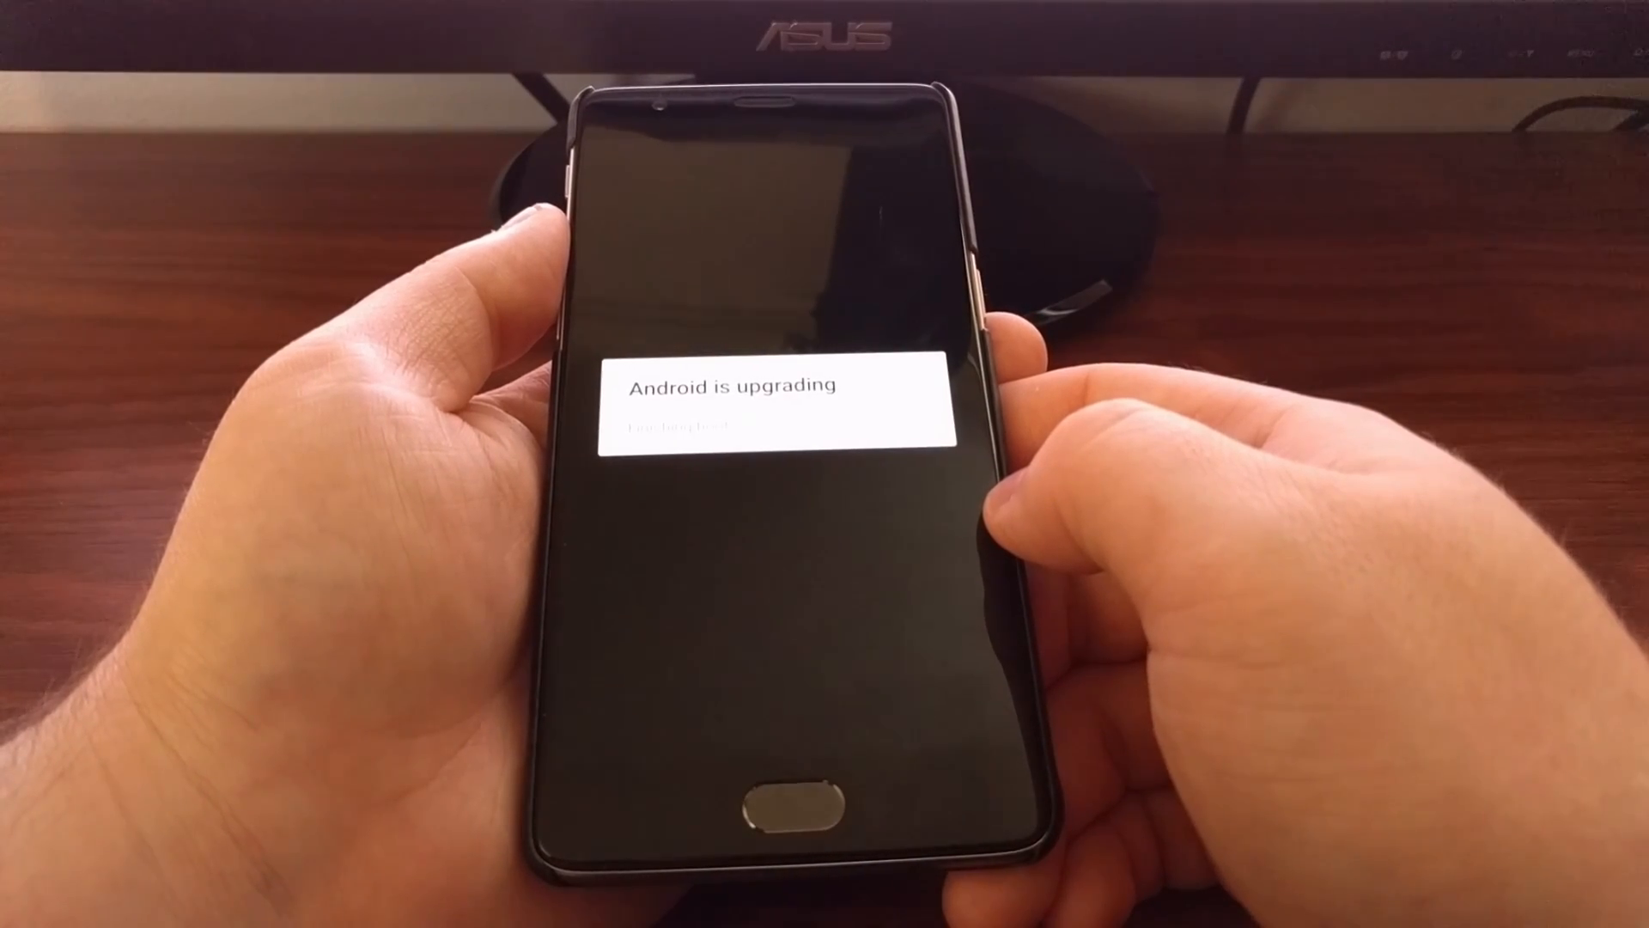
- Draw the unlock pattern twice to reach the OxygenOS home screen
drag(637, 332, 760, 429)
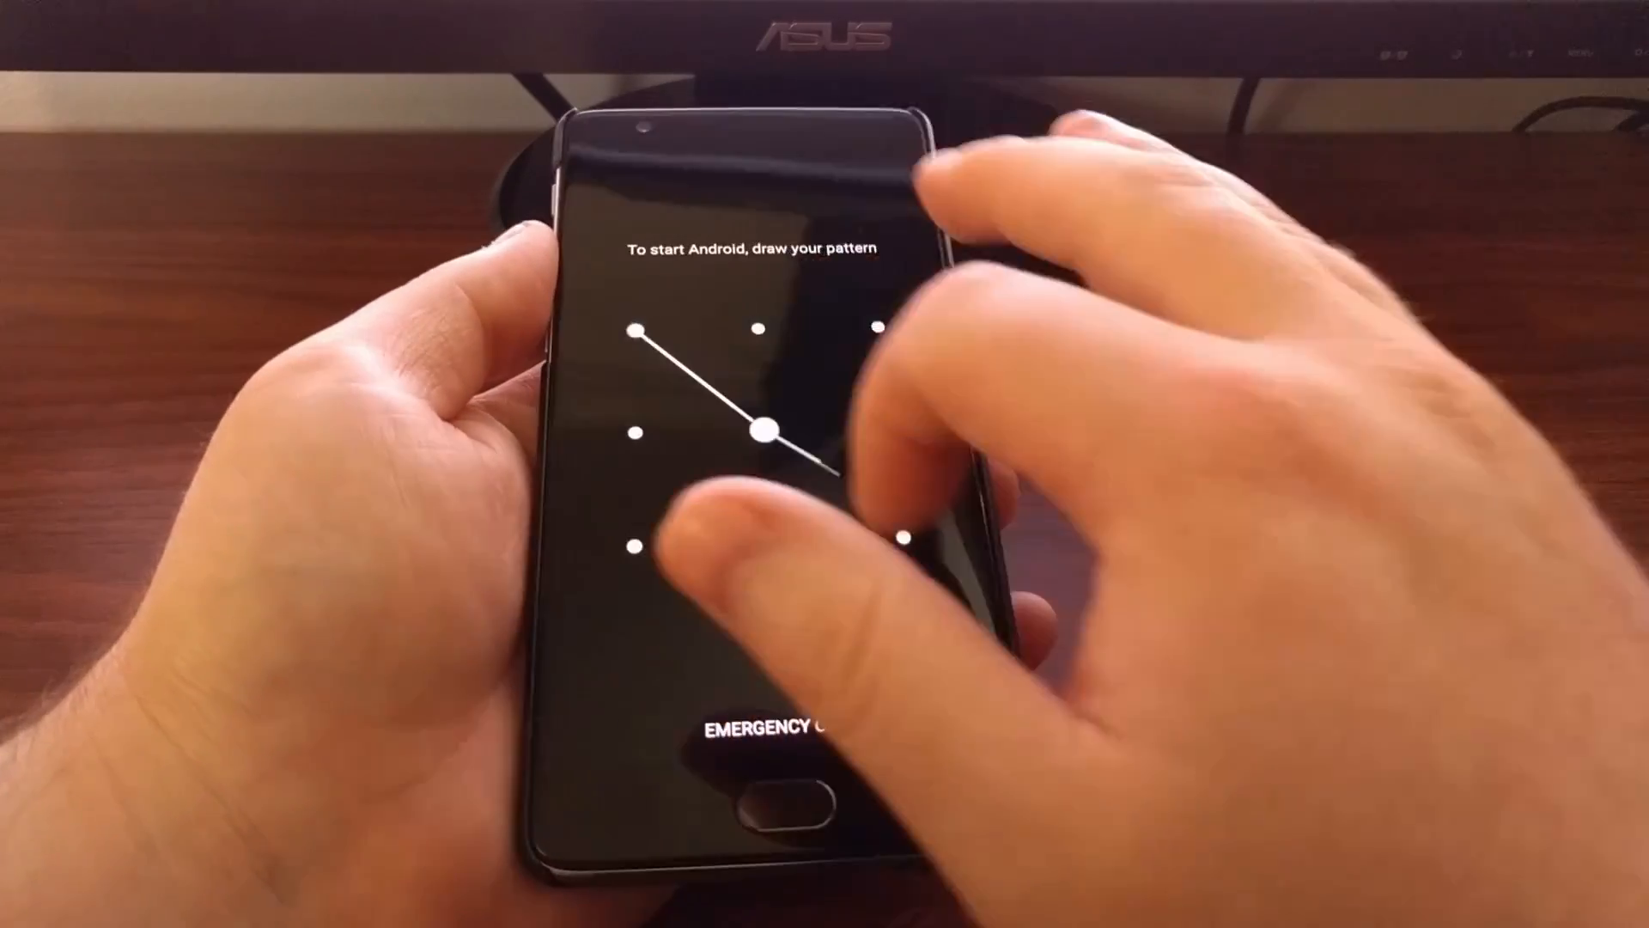
drag(642, 333, 763, 430)
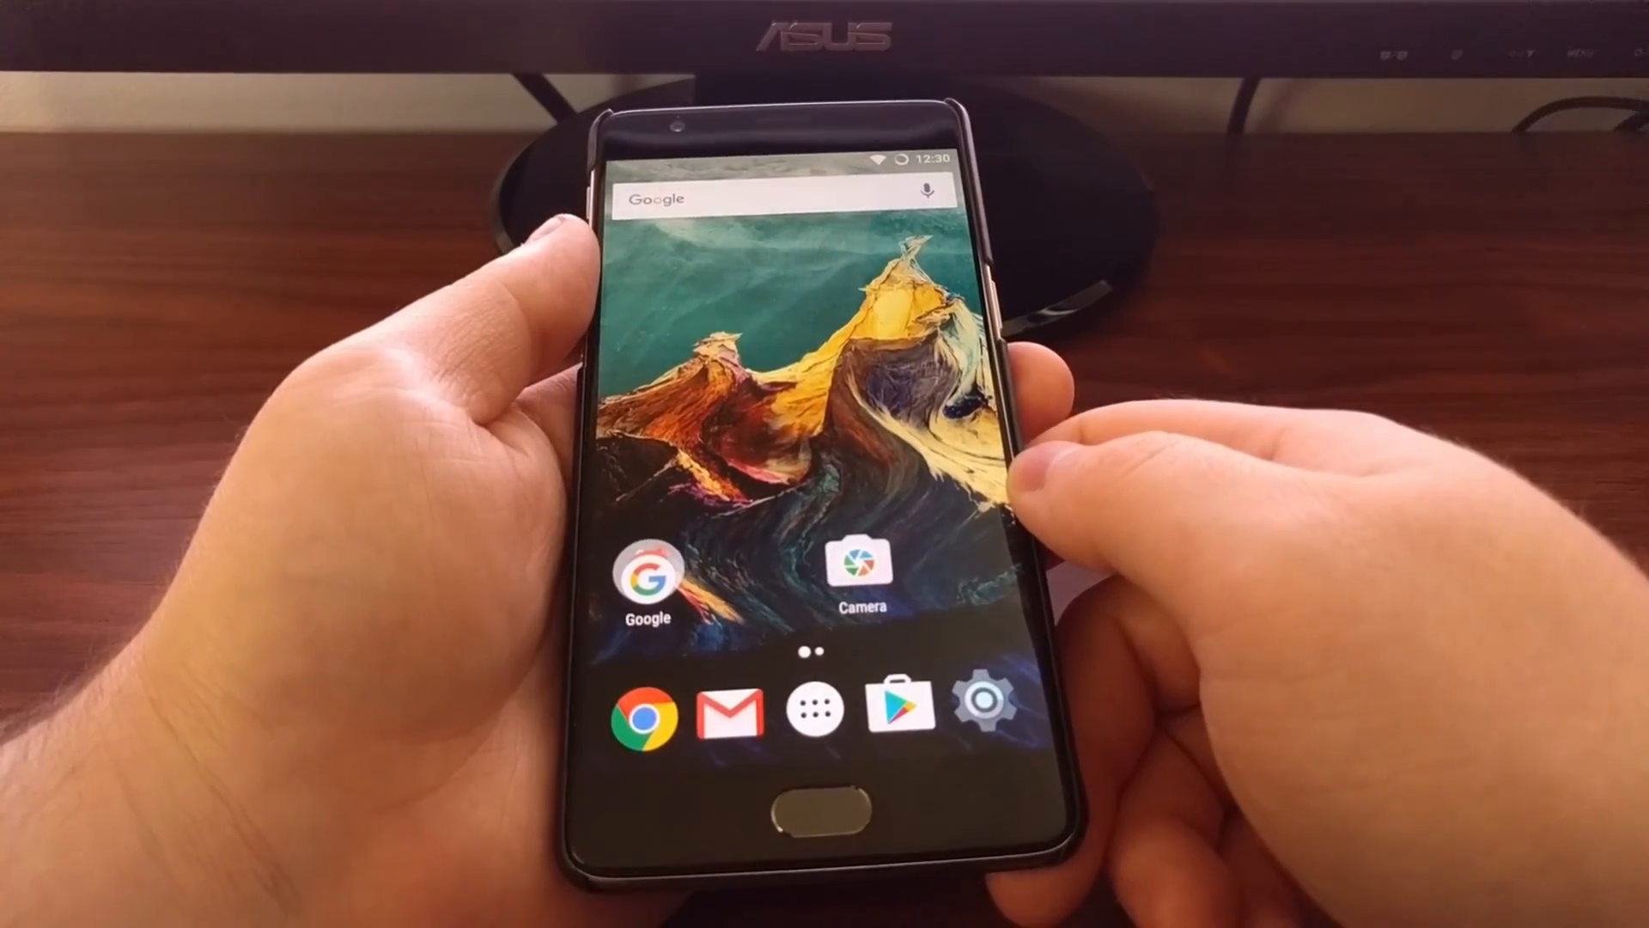
- Check About phone (OxygenOS 3.1.2, Android 6.0.1), tap Build number twice, return to Settings
click(980, 713)
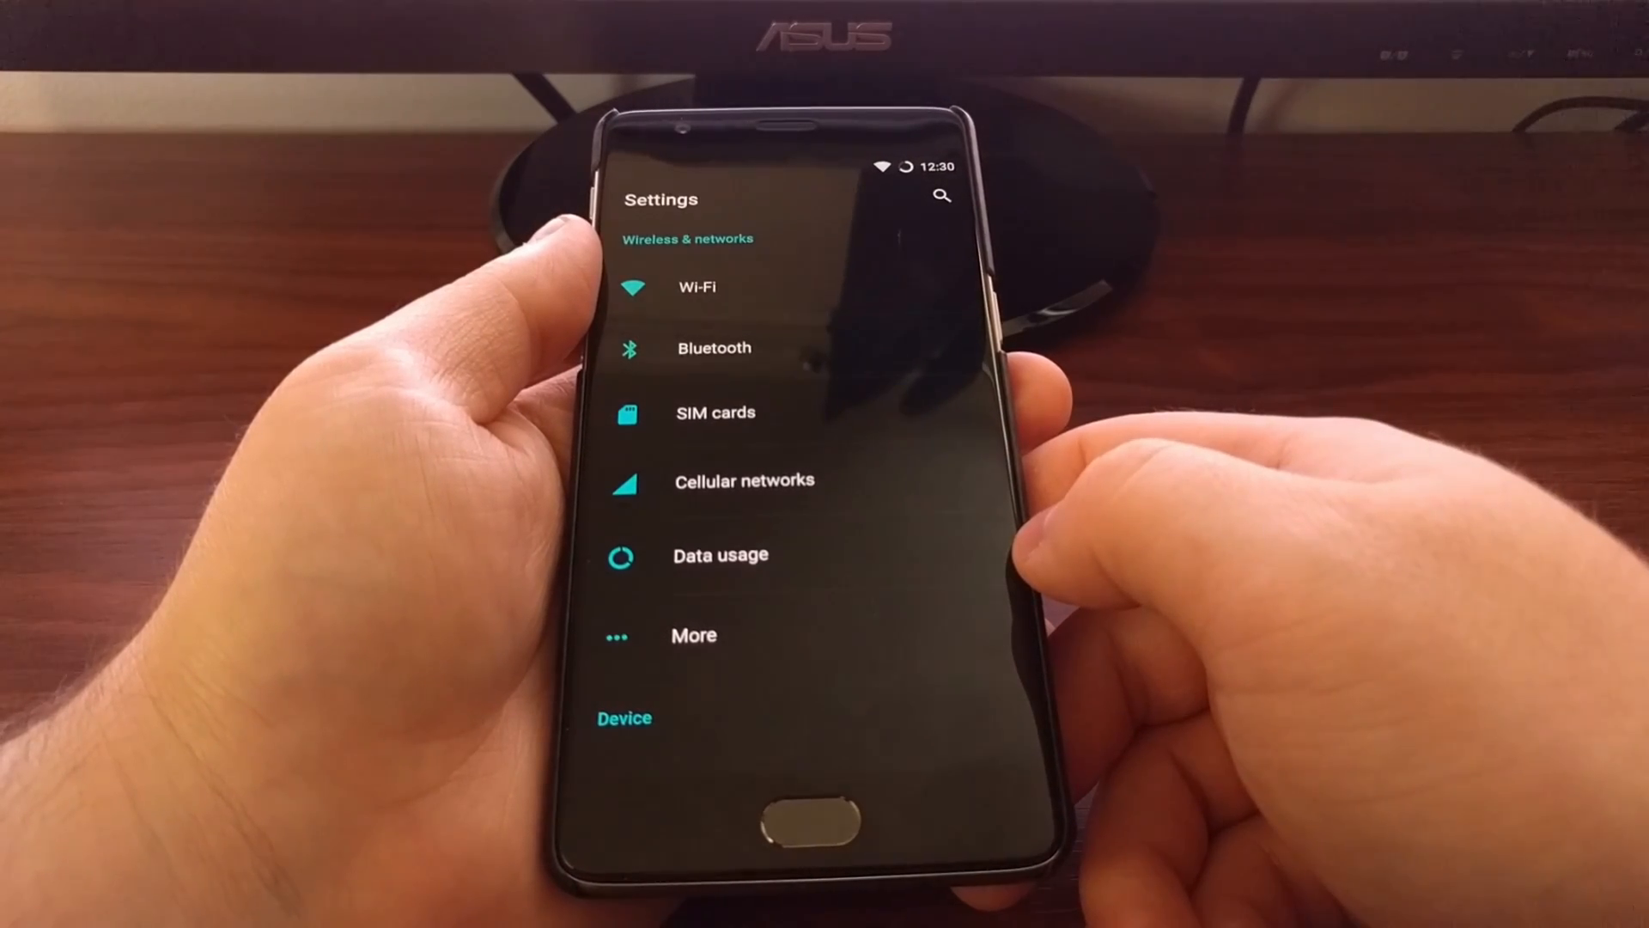
scroll(down, 3)
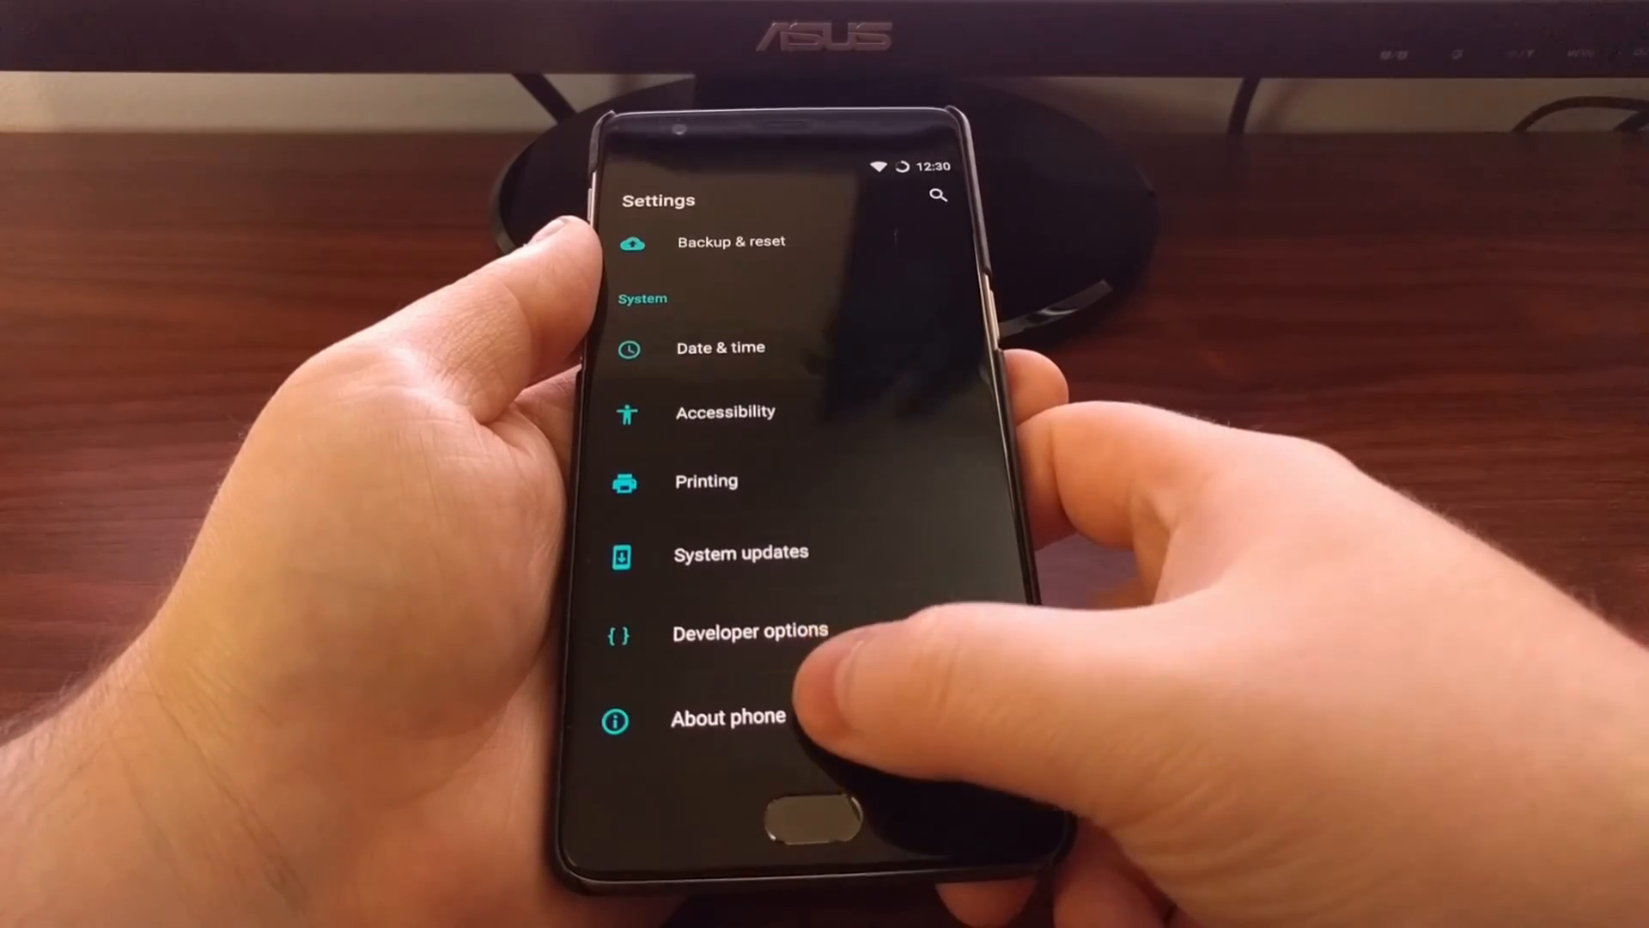
click(726, 718)
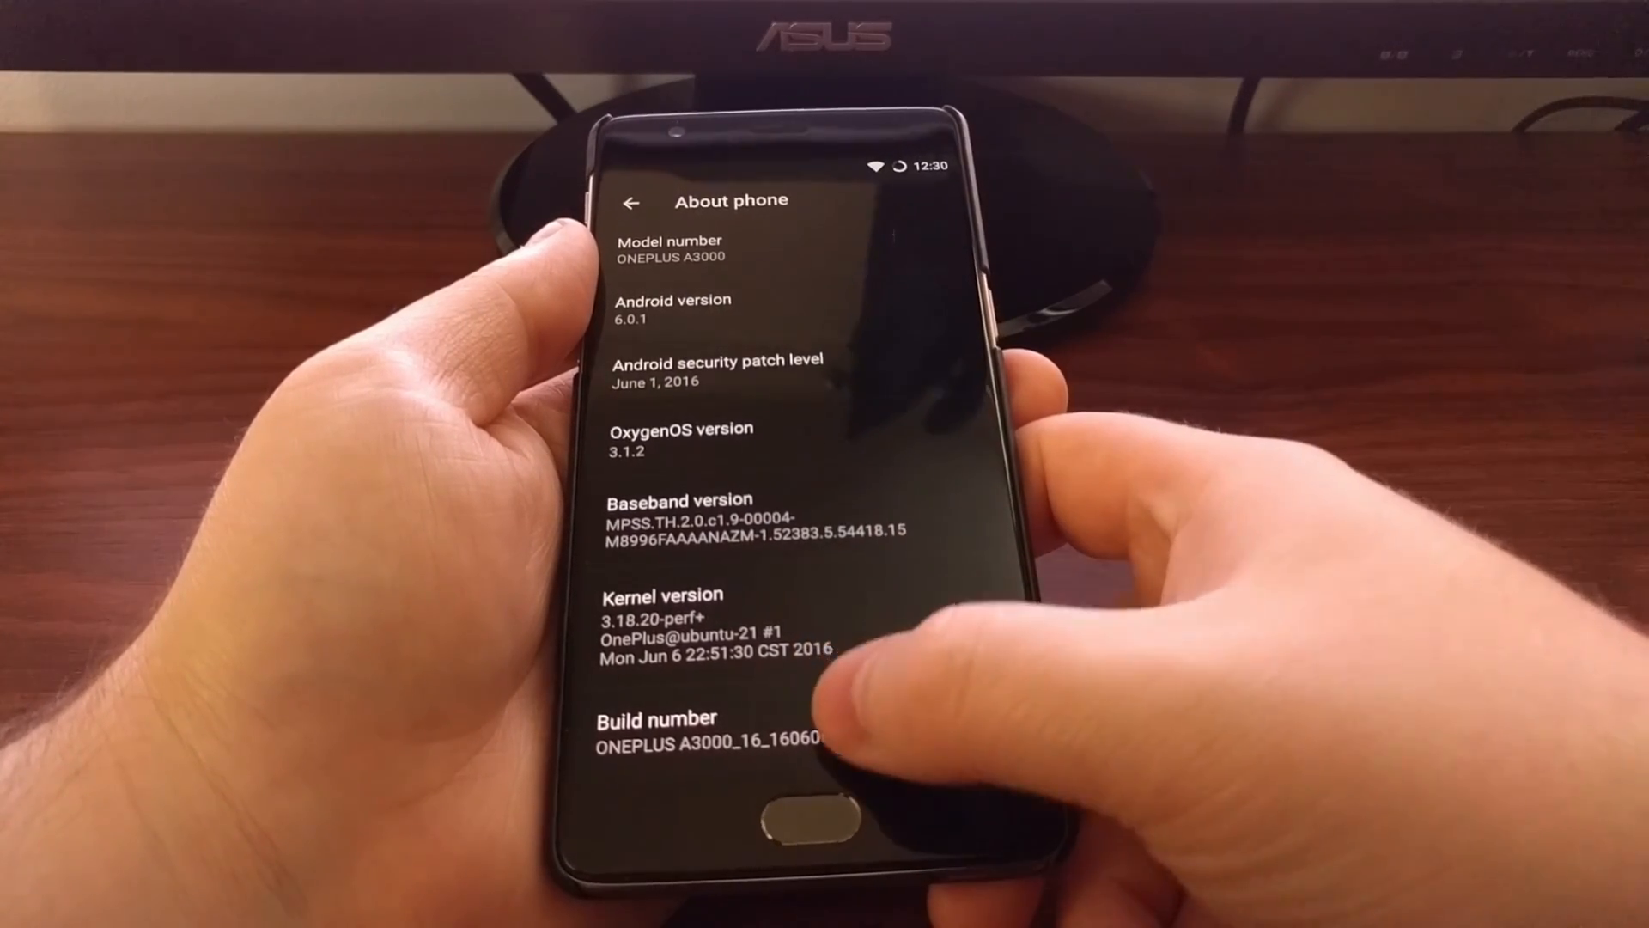
click(655, 741)
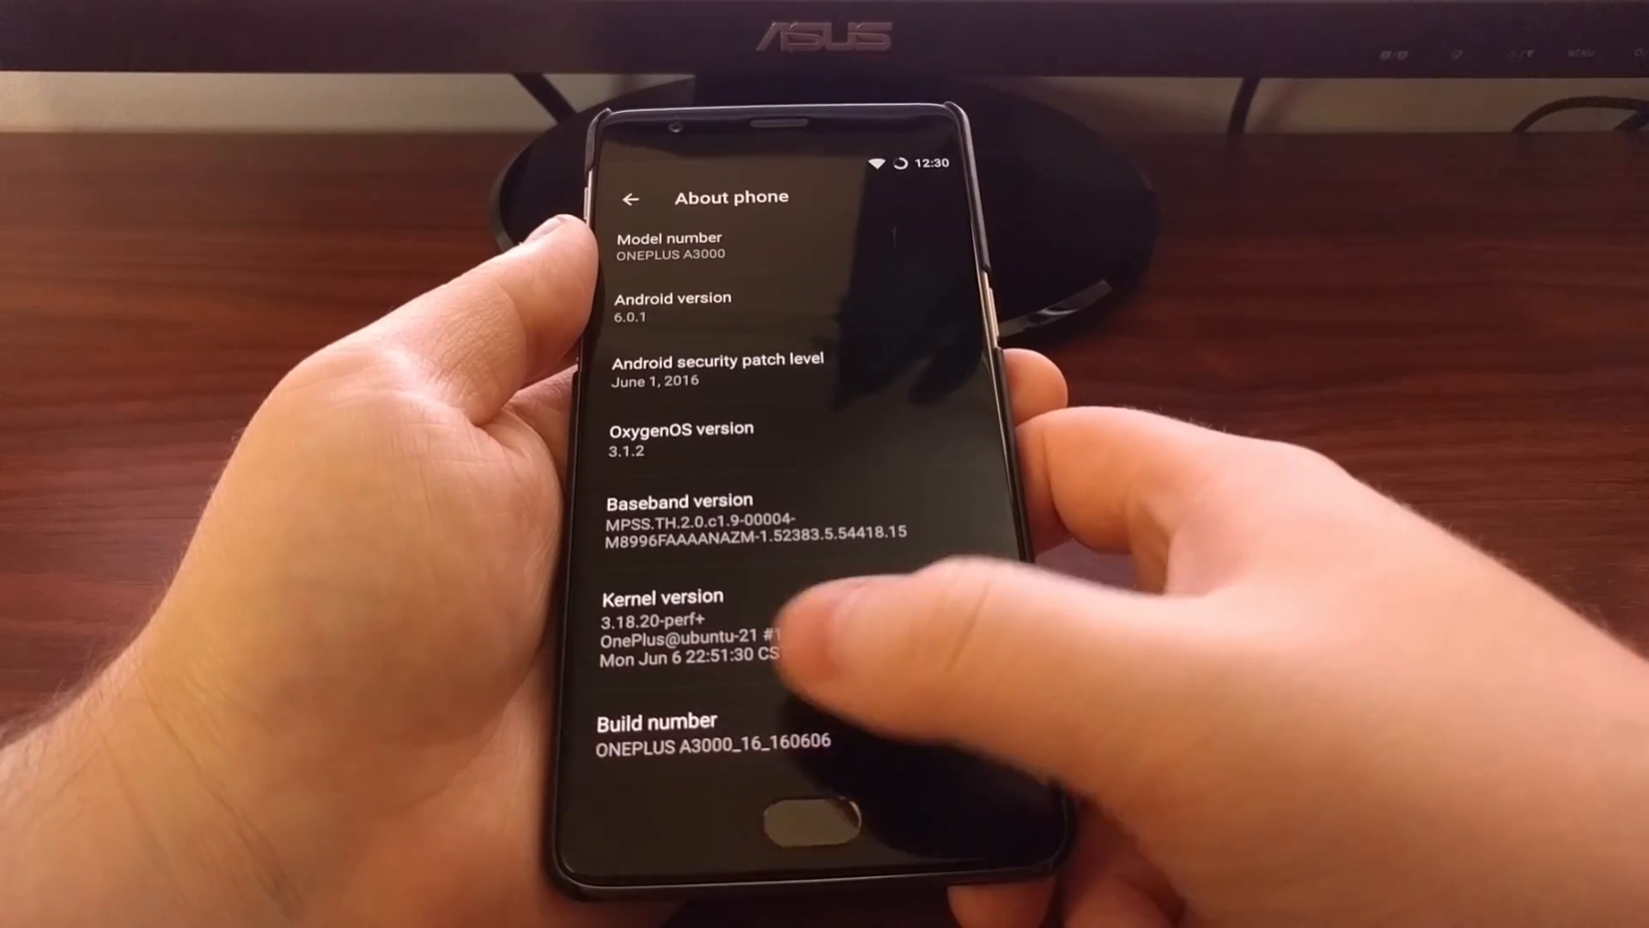
click(713, 737)
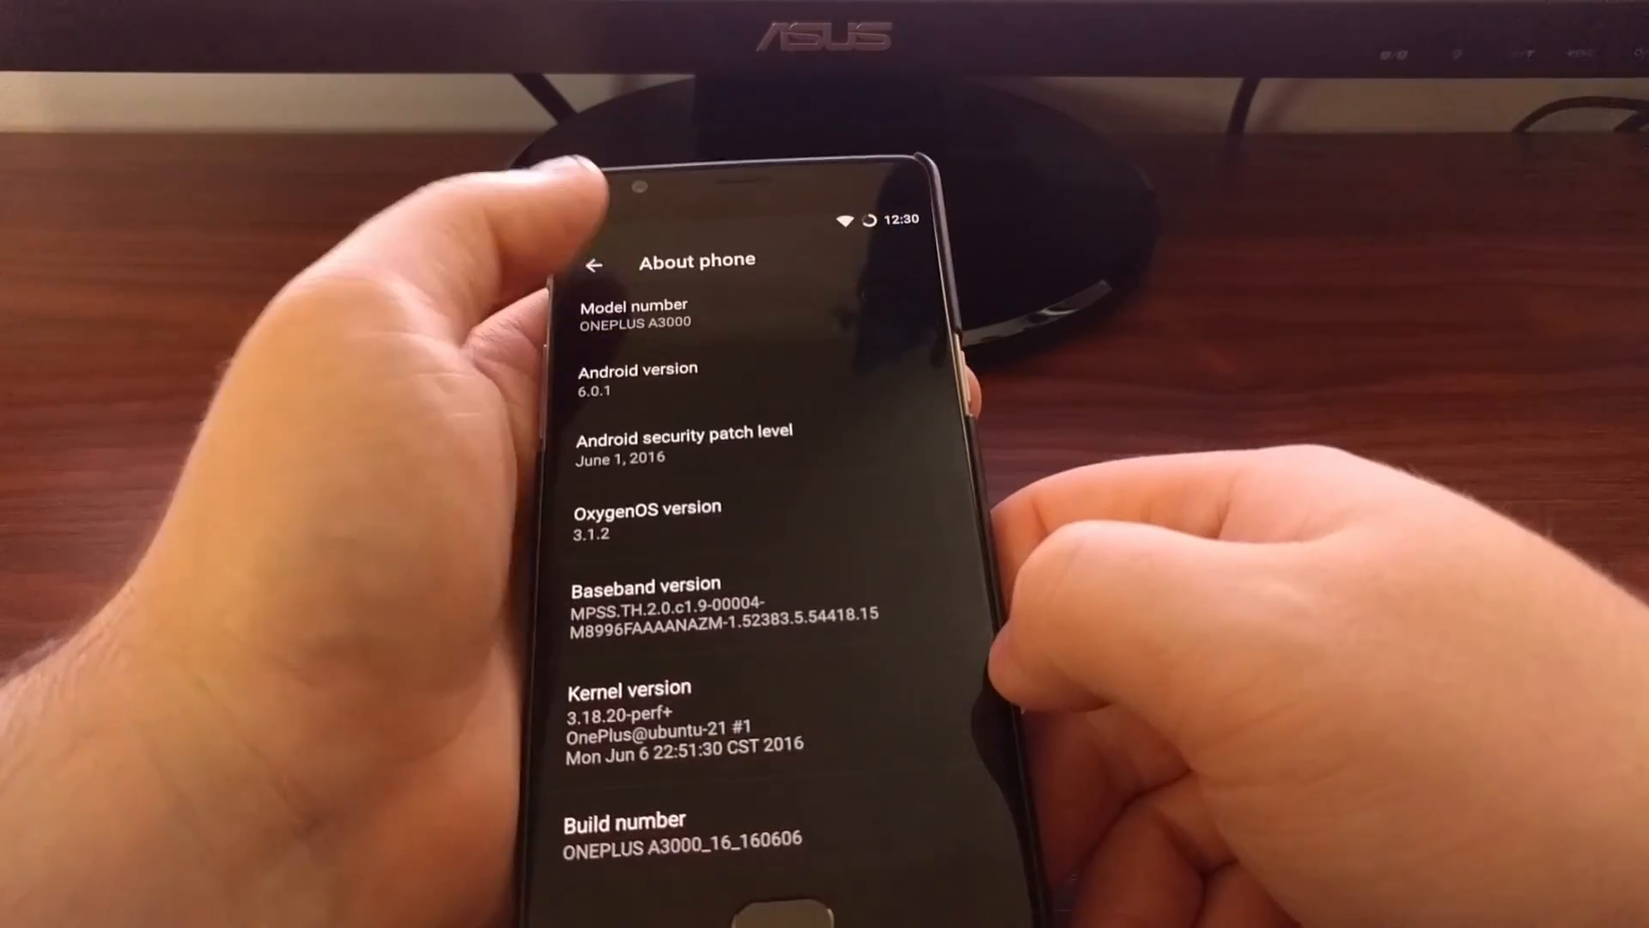
click(593, 266)
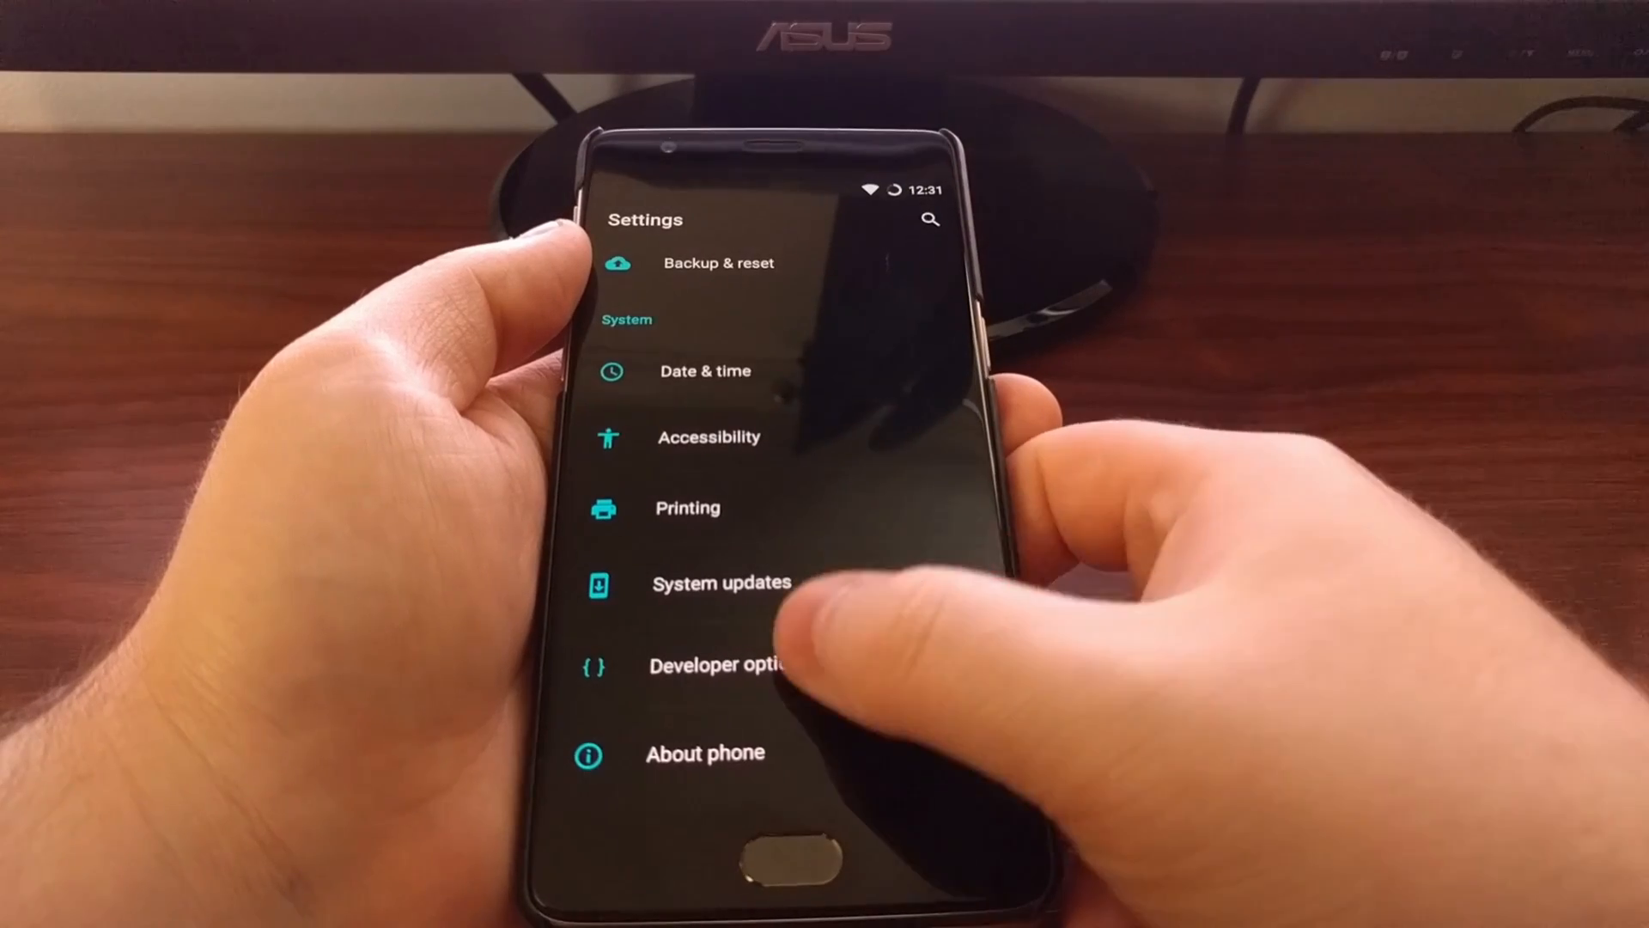
- Toggle Advanced reboot off and back on in Developer options, then go Home
click(720, 664)
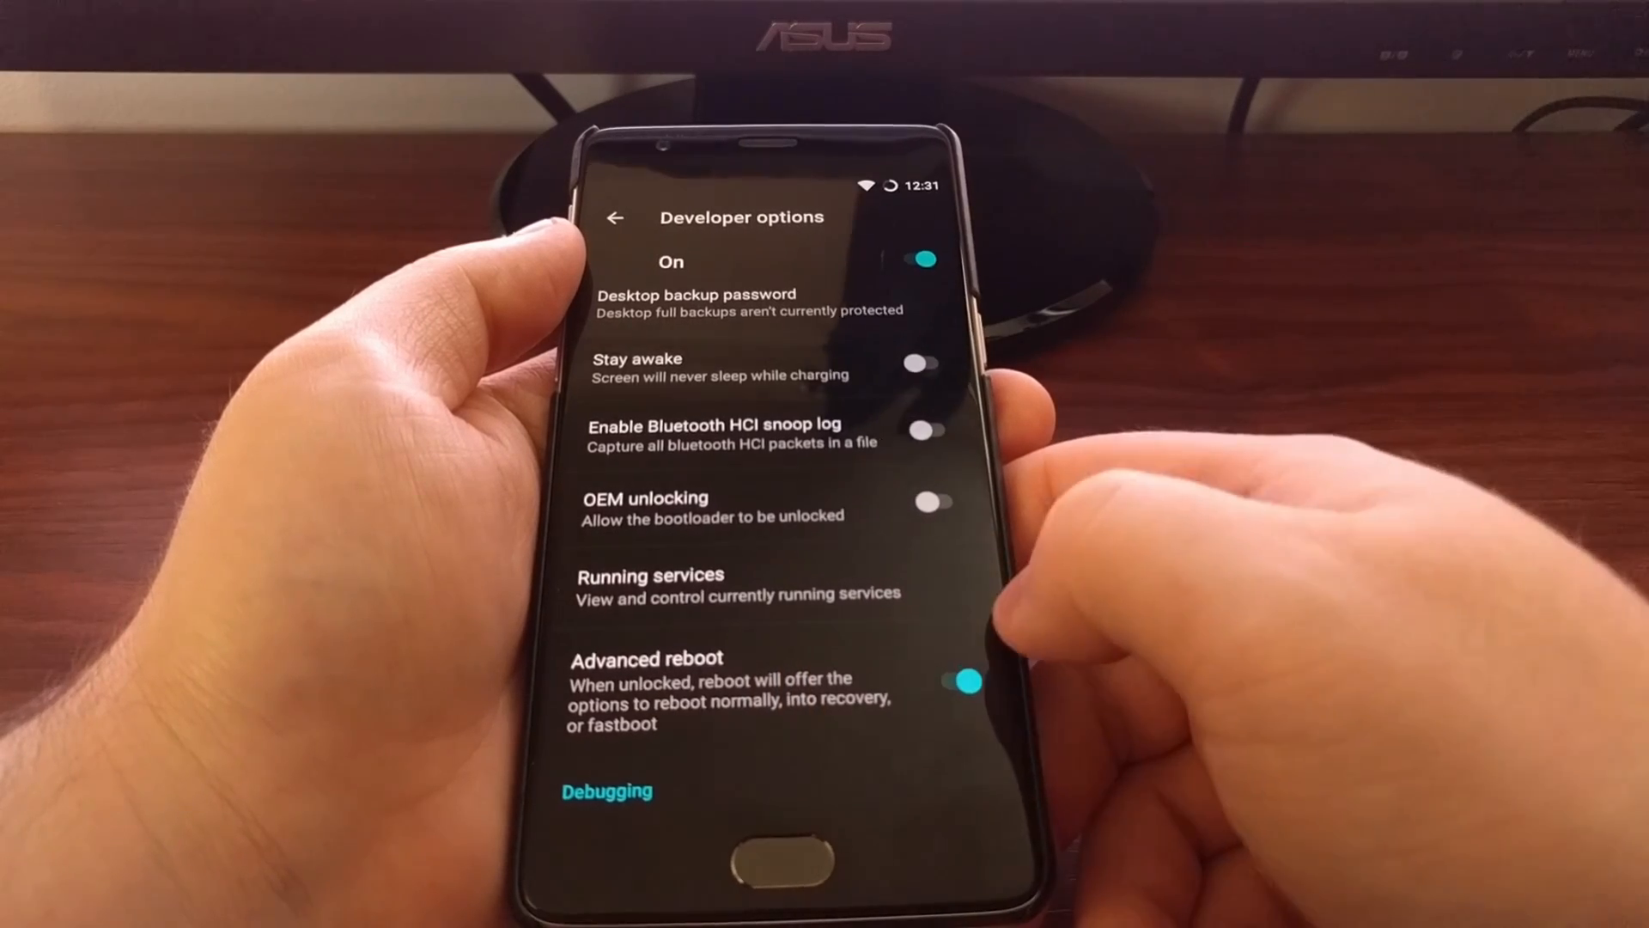
click(965, 680)
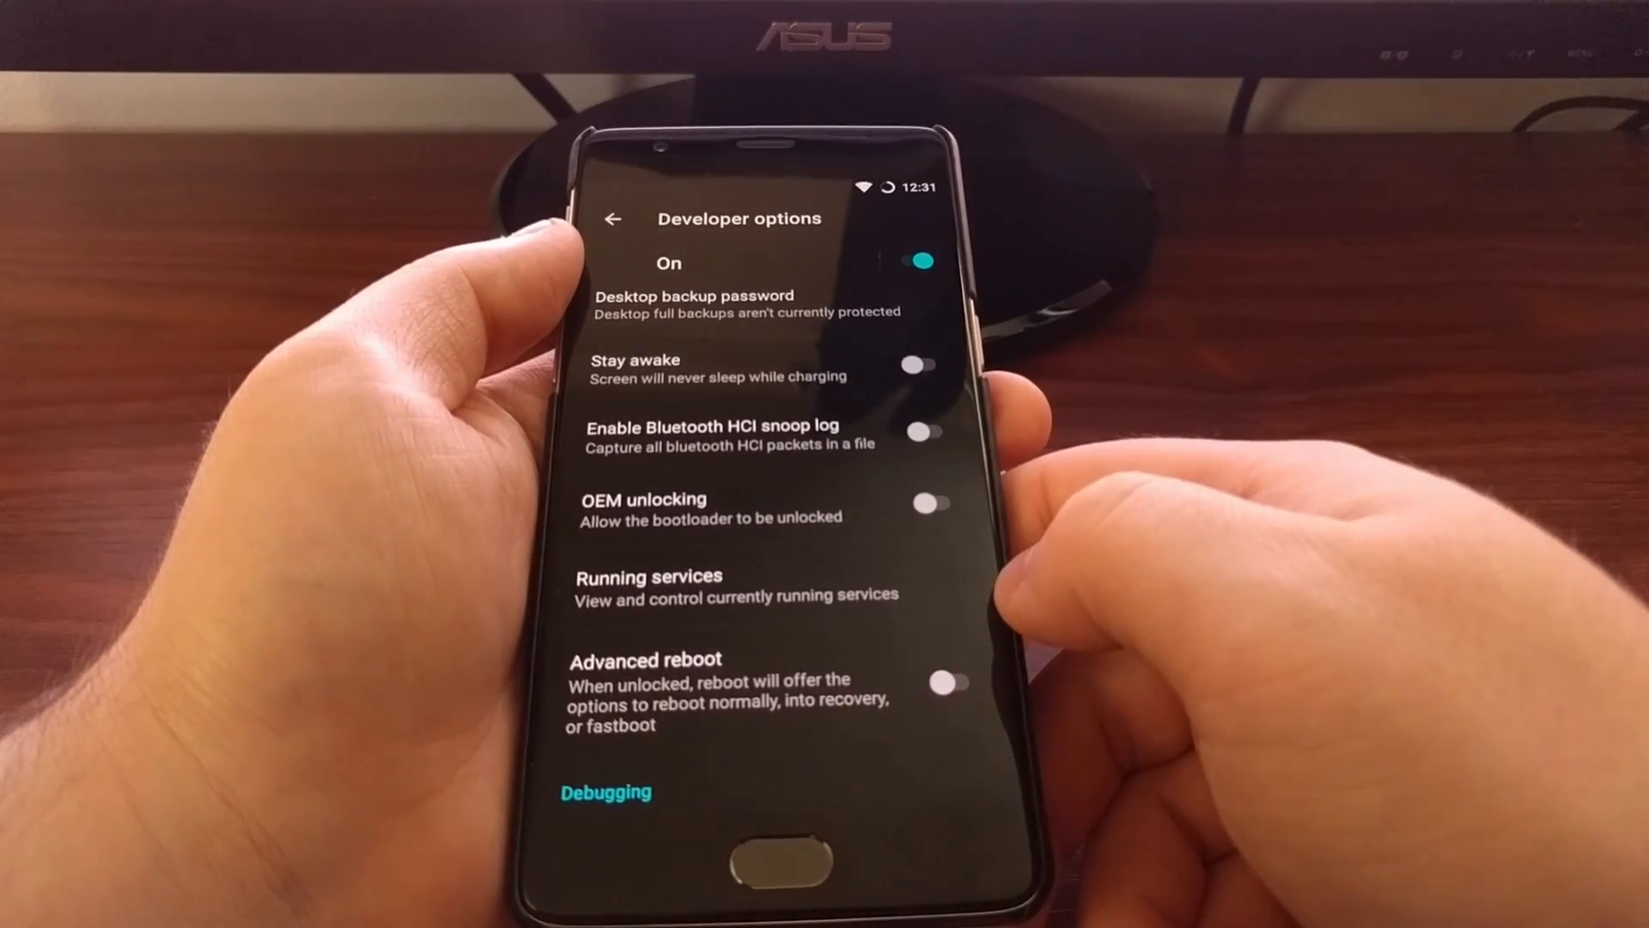
click(952, 684)
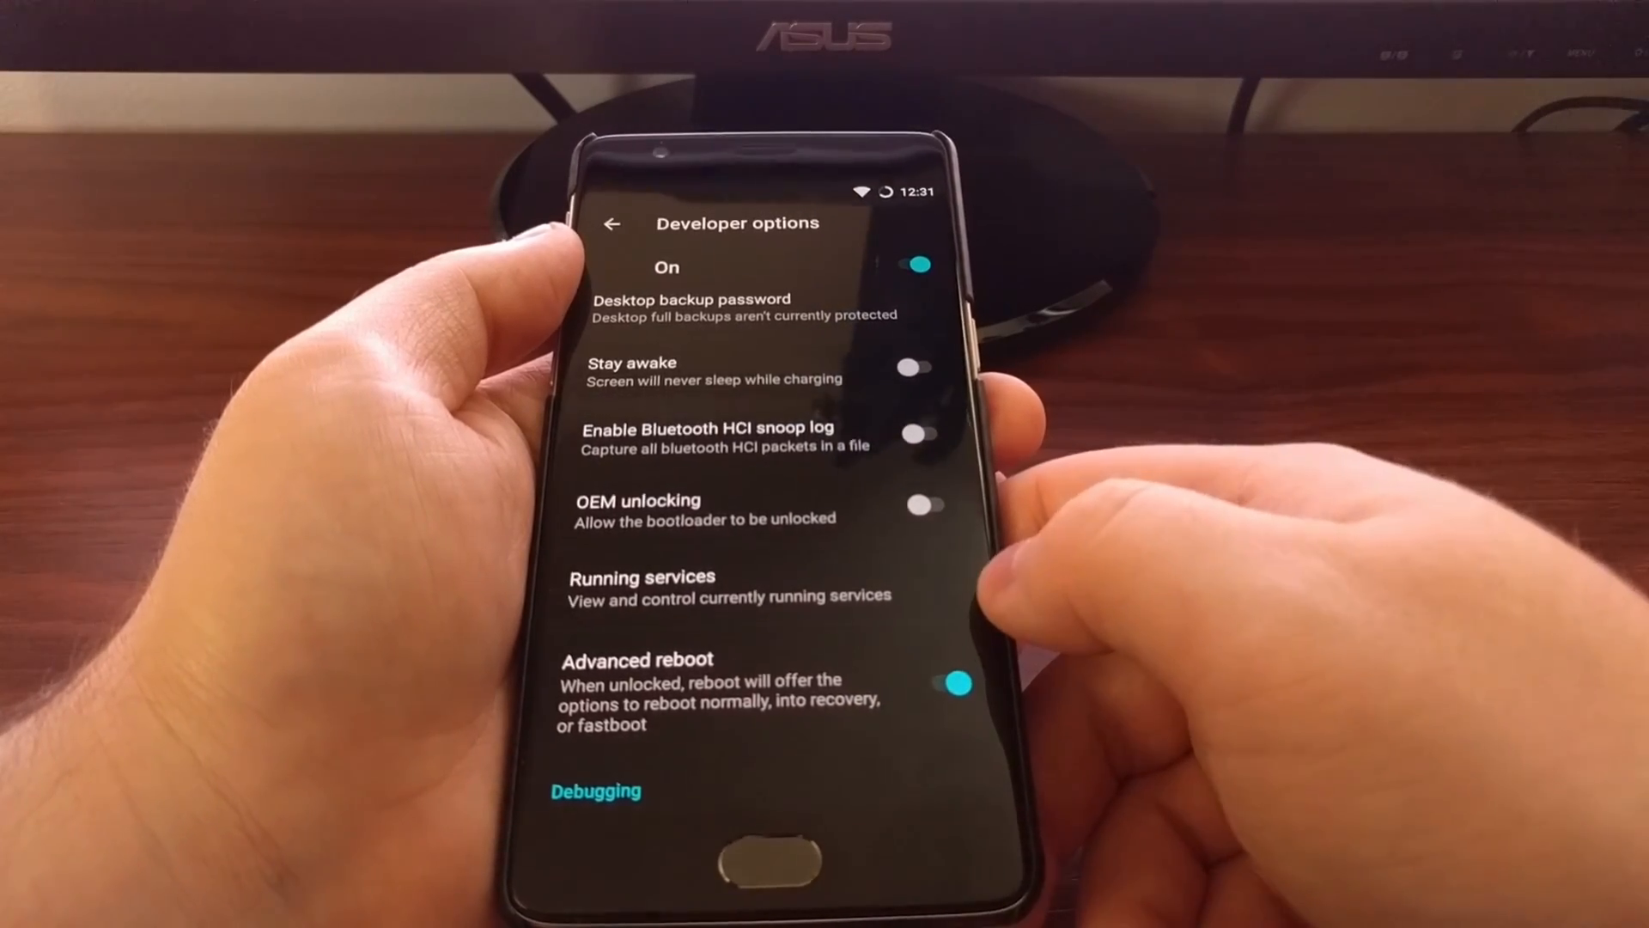
click(754, 862)
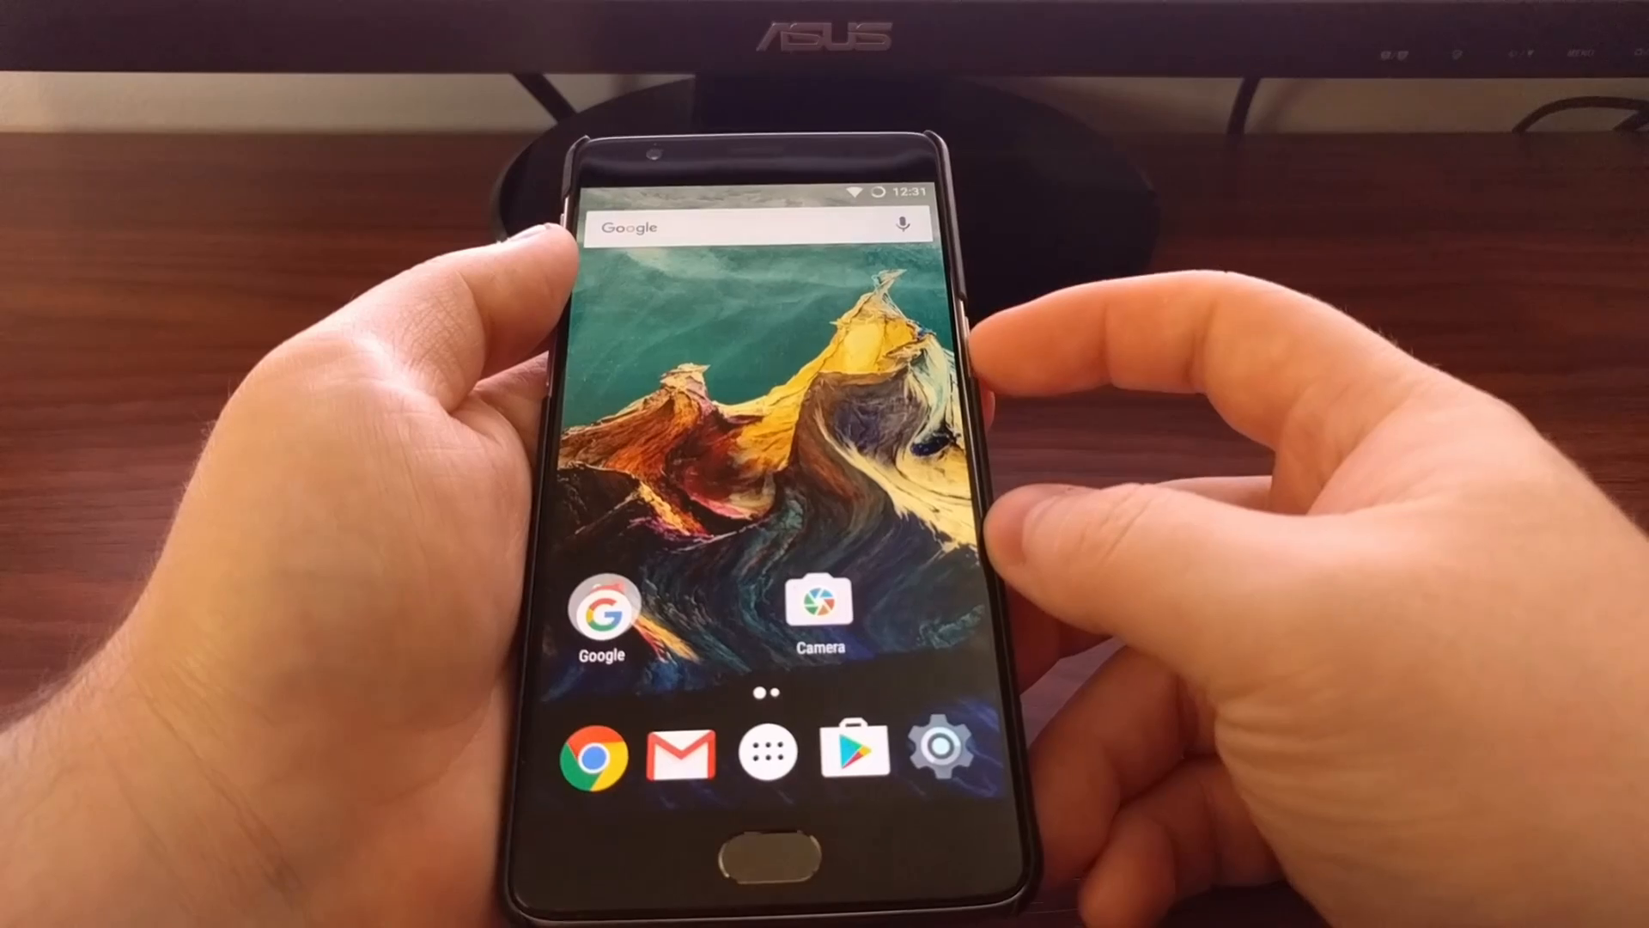
- Choose Recovery from the advanced power menu and confirm the reboot
key(POWER)
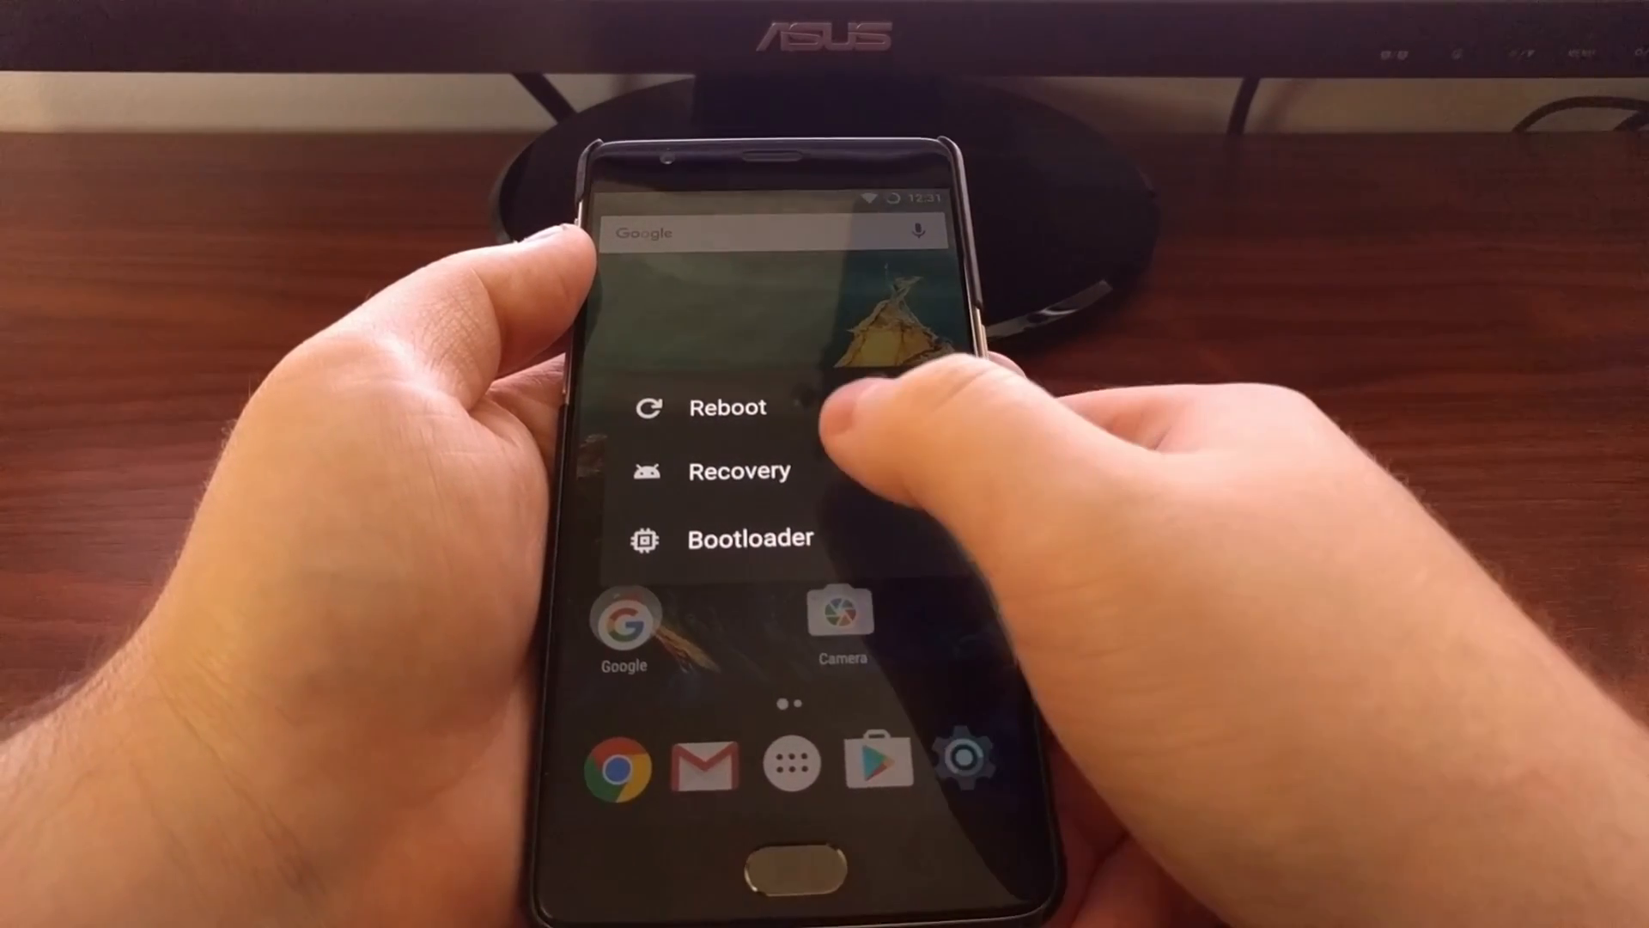
click(727, 408)
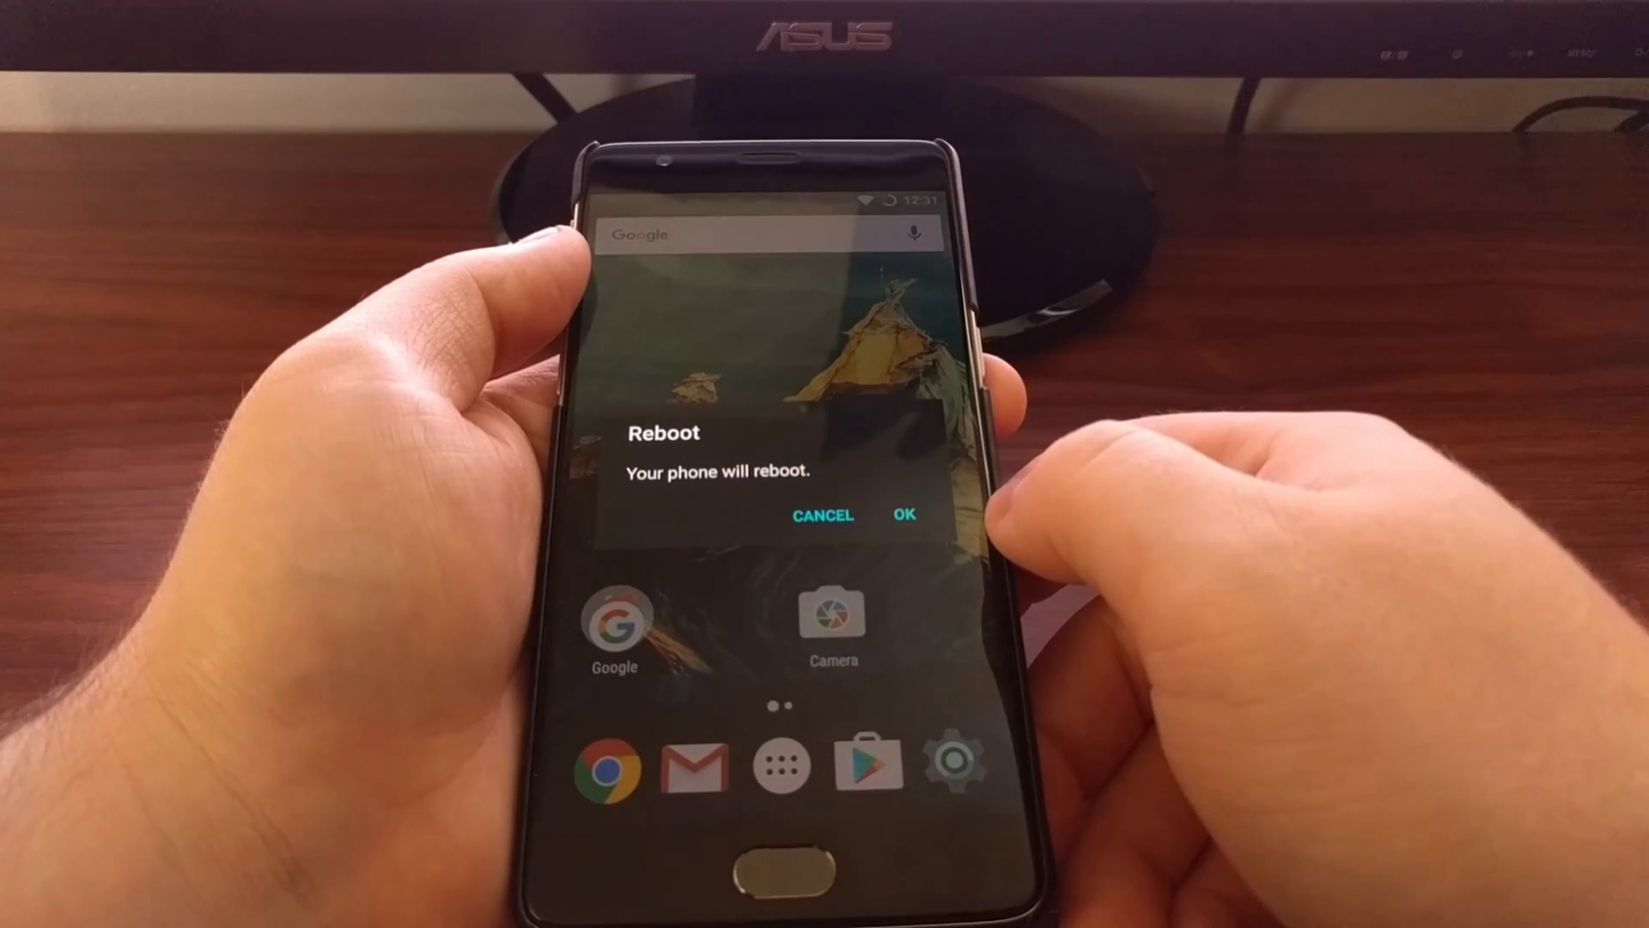
click(903, 514)
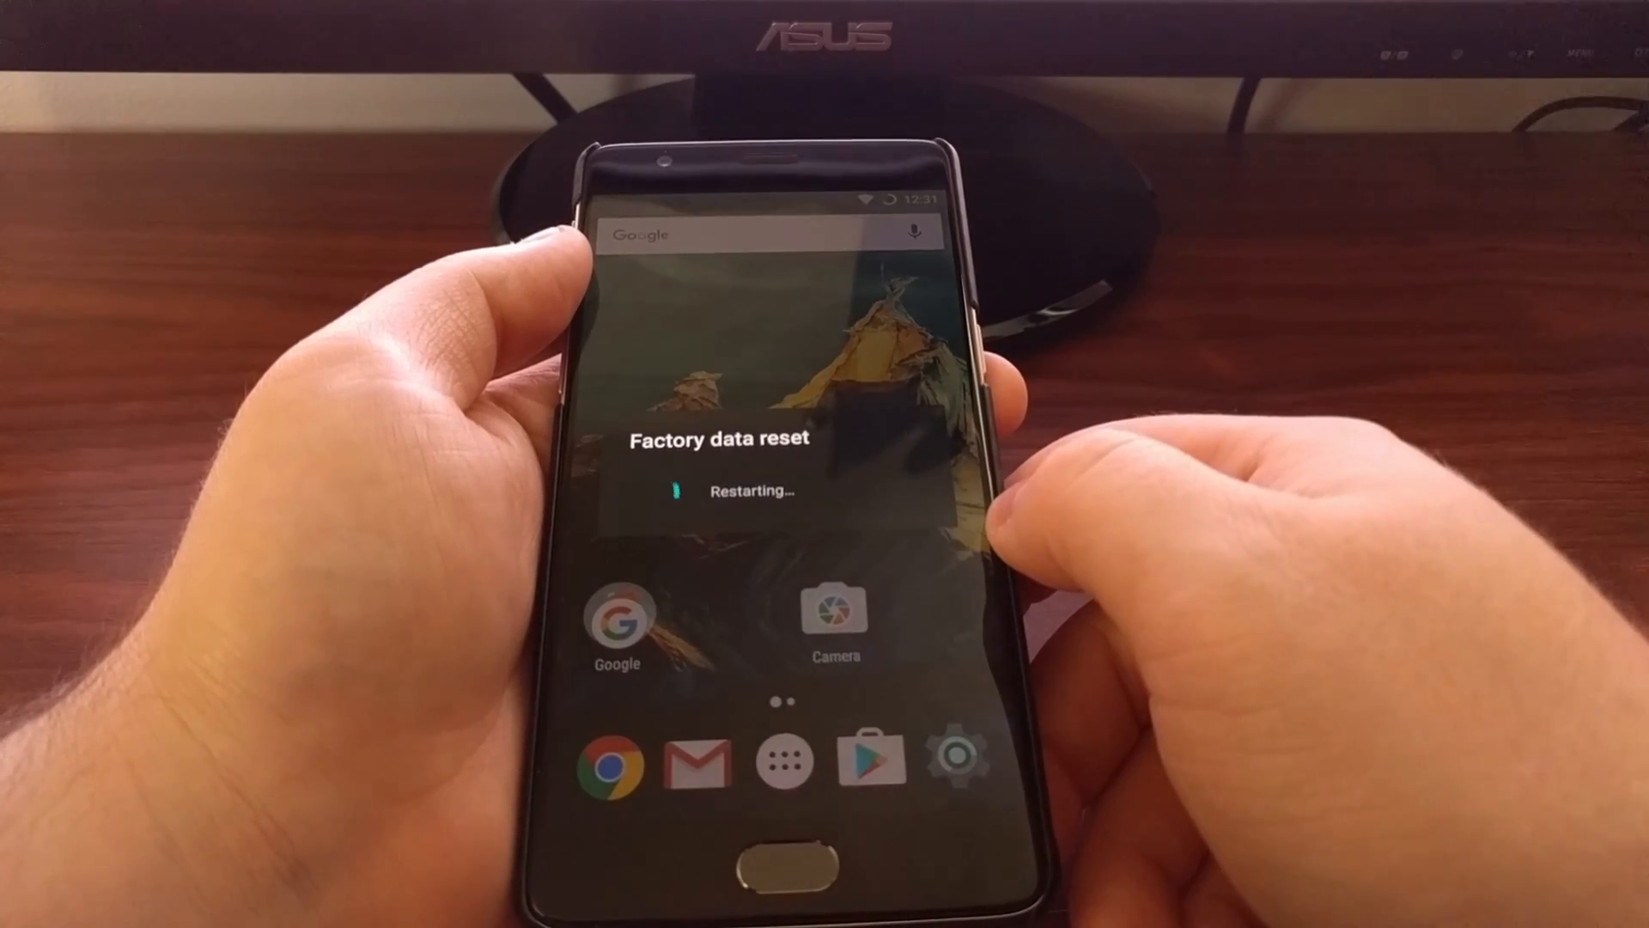